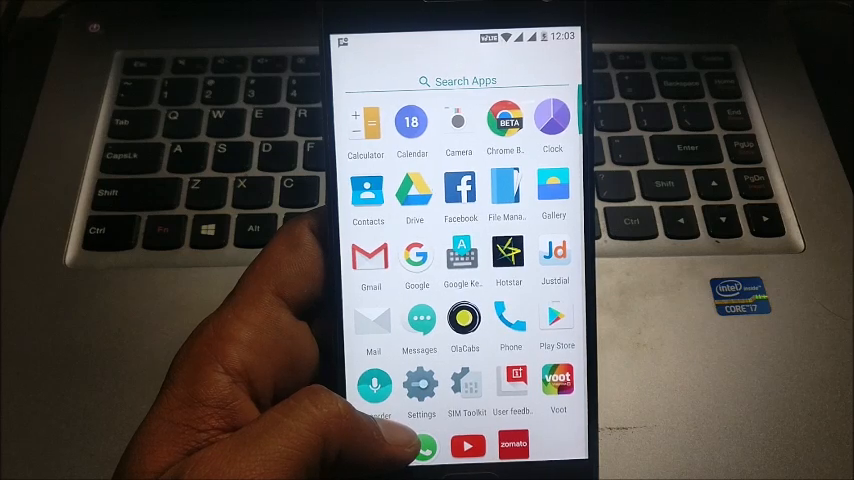
Open the Settings app and scroll through its list down to System and back
left_click(421, 383)
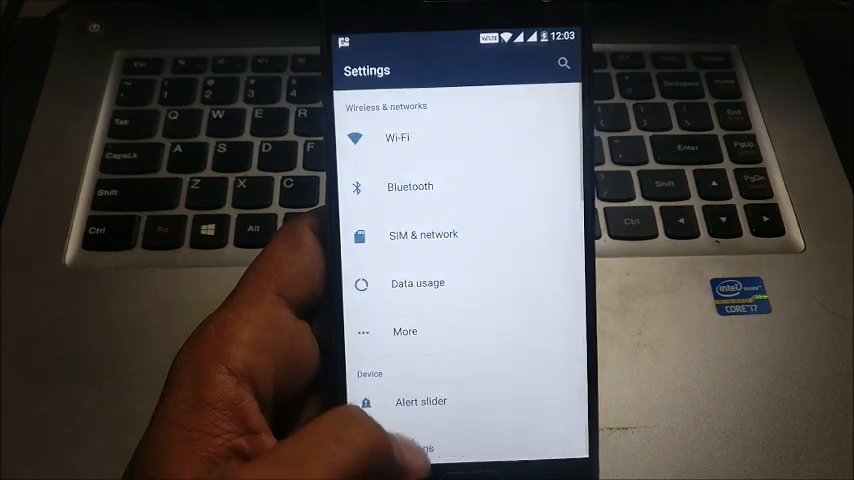
scroll("up", 3)
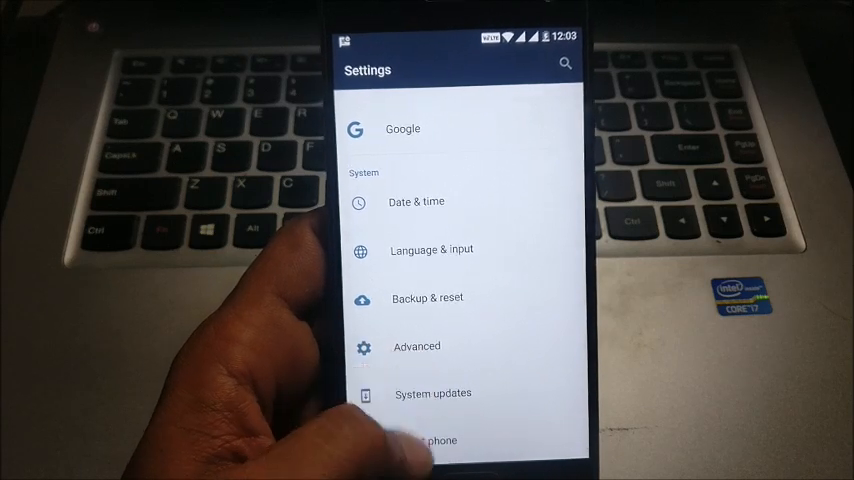
scroll("up", 3)
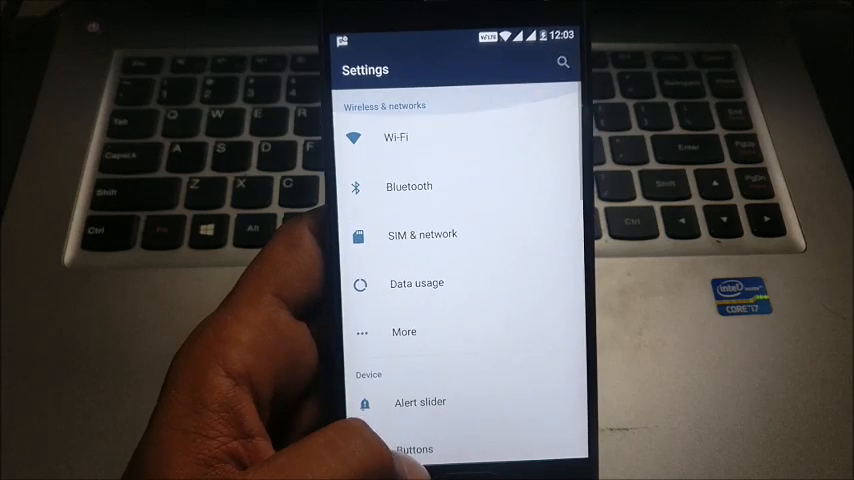
scroll("up", 3)
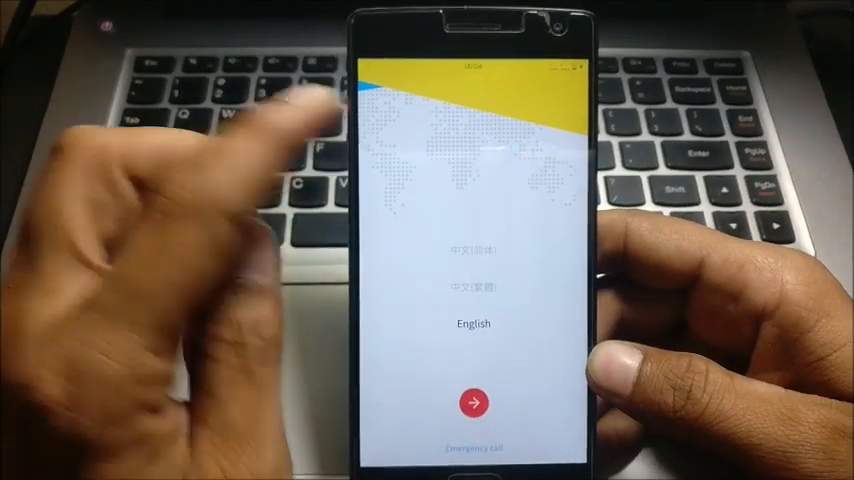
mouse_move(250, 300)
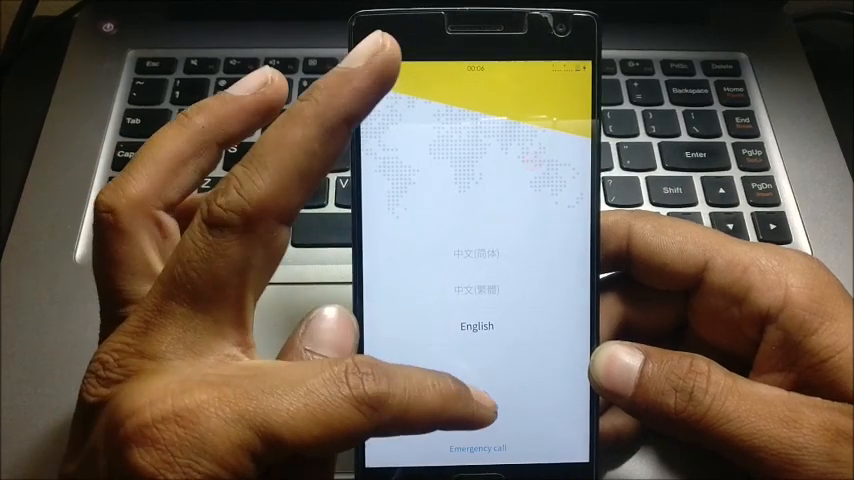
left_click(478, 326)
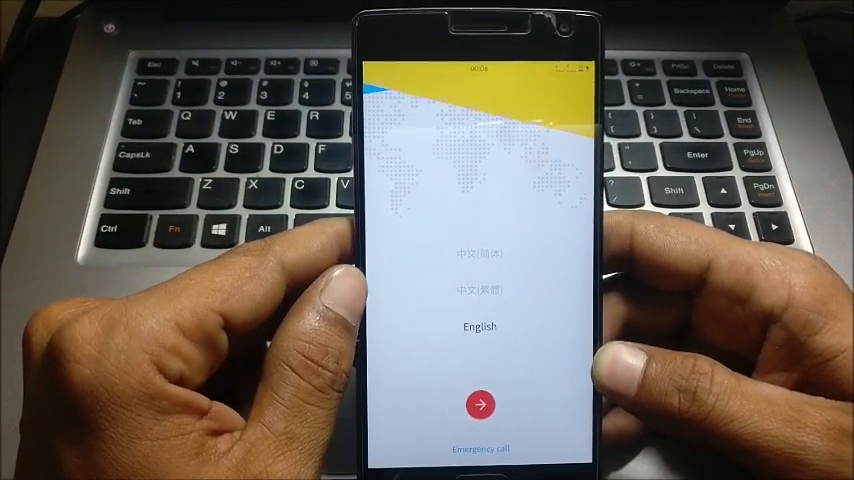
left_click(480, 404)
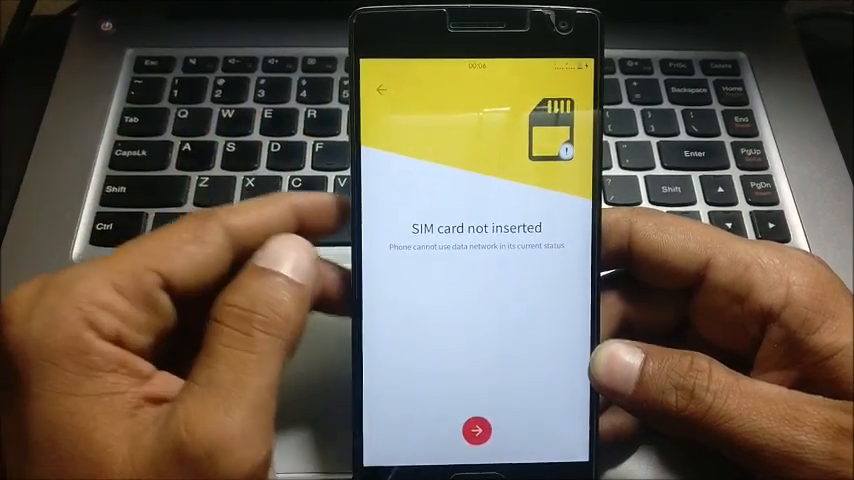
left_click(476, 430)
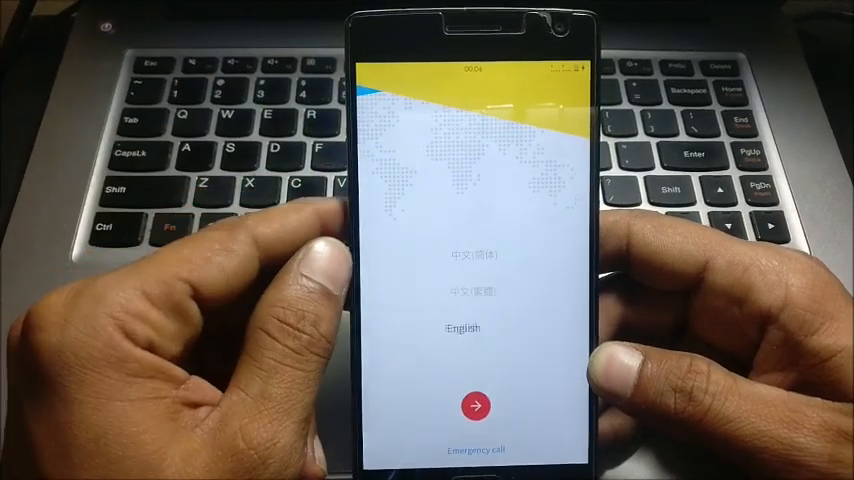